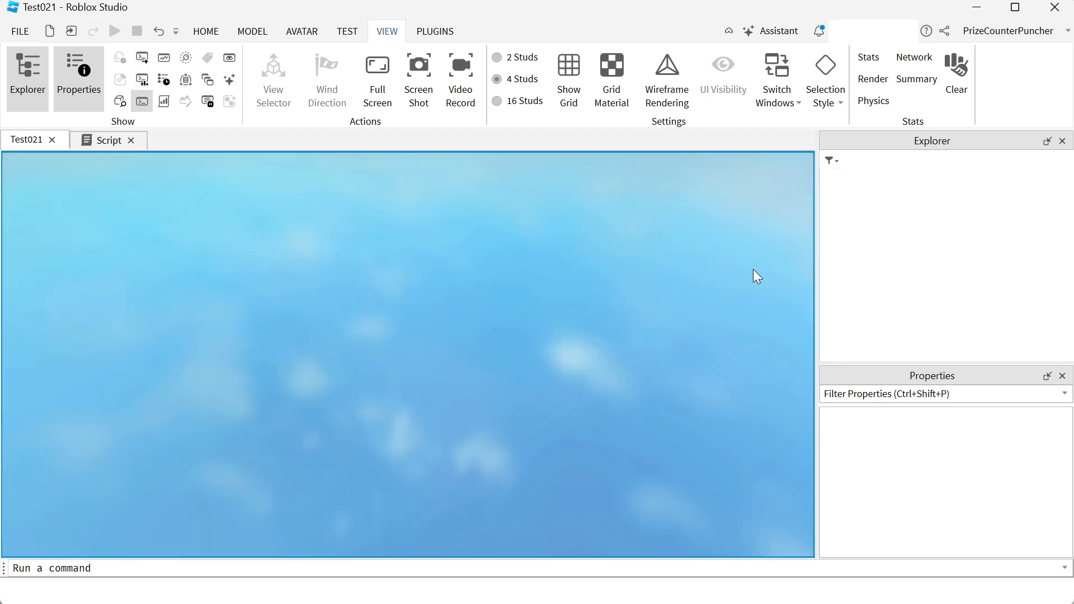
Step: Expand the PrizeCounterPuncher character in Explorer and select its Humanoid to show its properties
{"action": "left_click", "coordinate": [114, 31]}
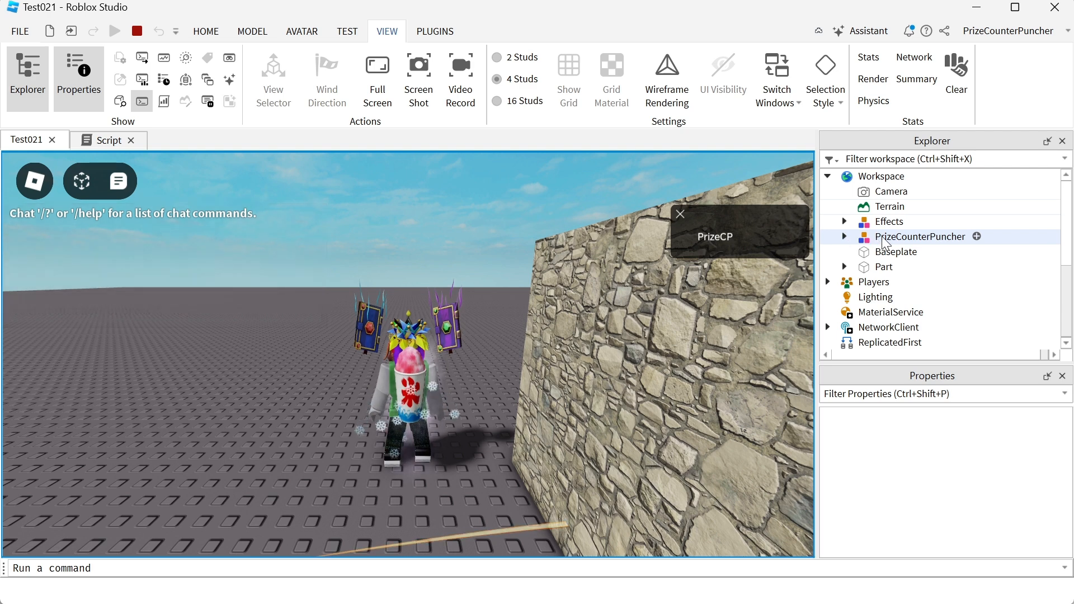
{"action": "left_click", "coordinate": [844, 236]}
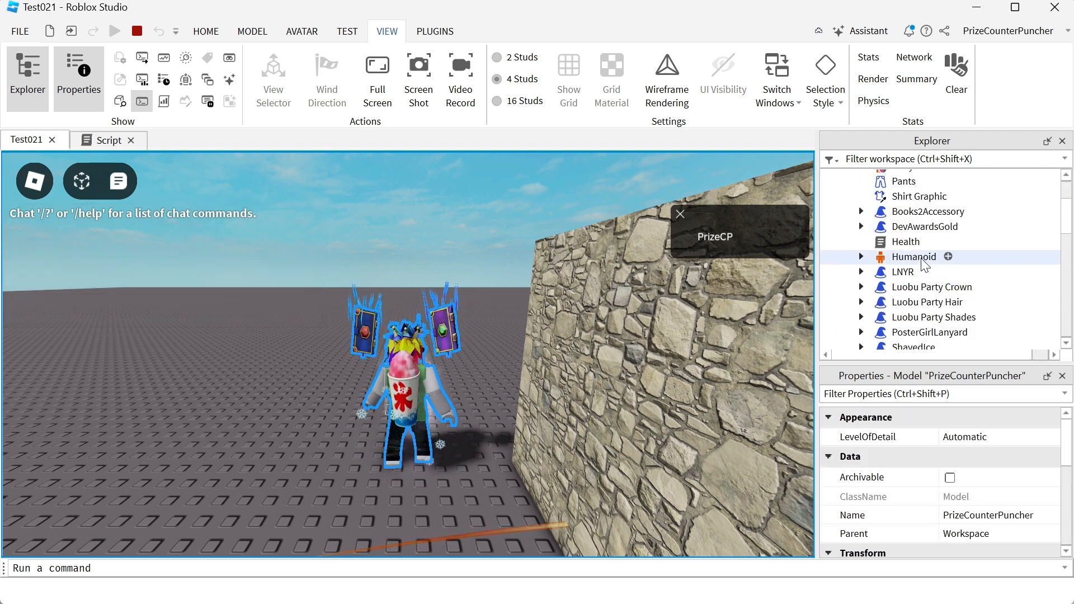
{"action": "left_click", "coordinate": [914, 256]}
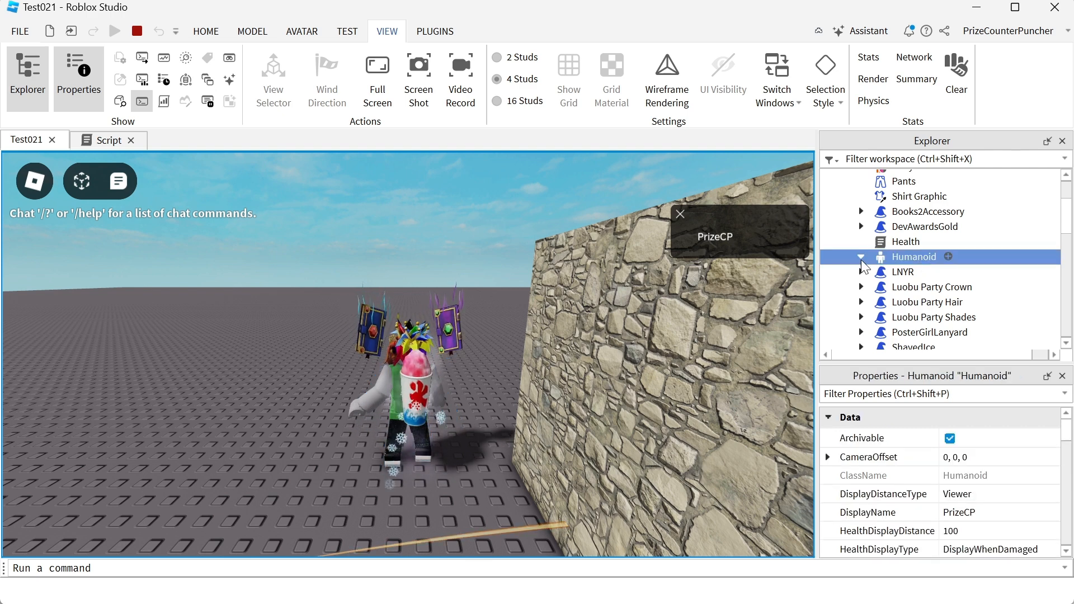
Step: Read the Humanoid's scale values: HeadScale 1, BodyHeightScale 1.05, BodyDepthScale 1, BodyWidthScale 1
{"action": "left_click", "coordinate": [862, 257]}
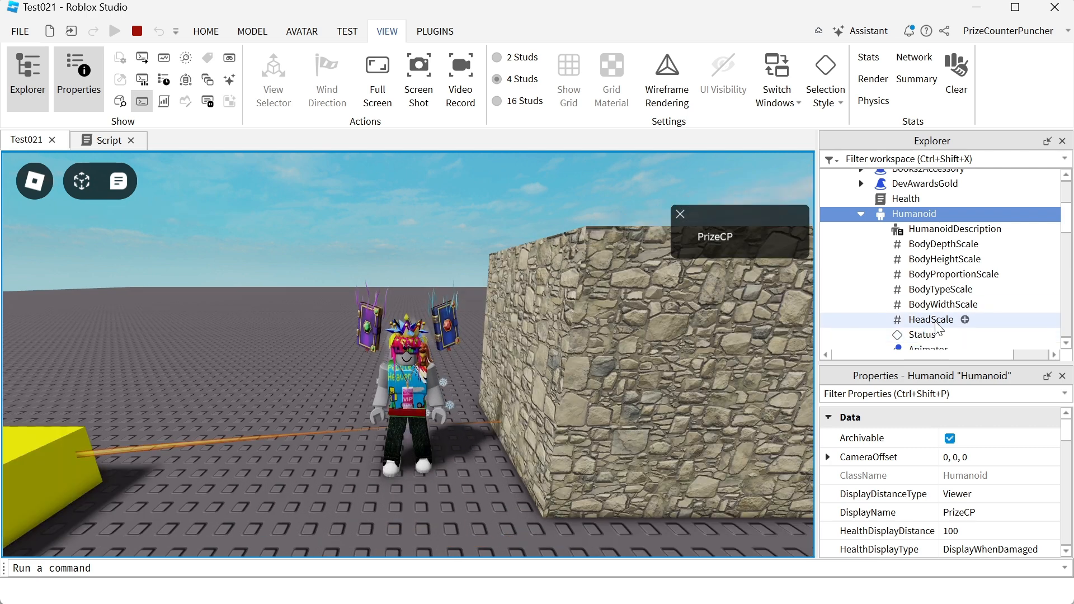
{"action": "left_click", "coordinate": [930, 319]}
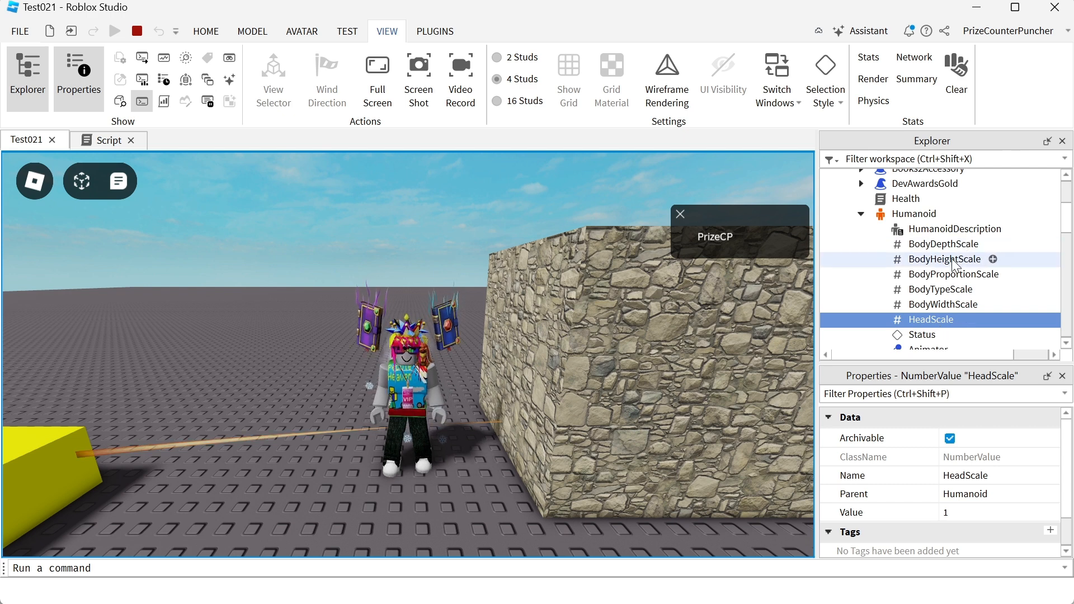
{"action": "left_click", "coordinate": [945, 259]}
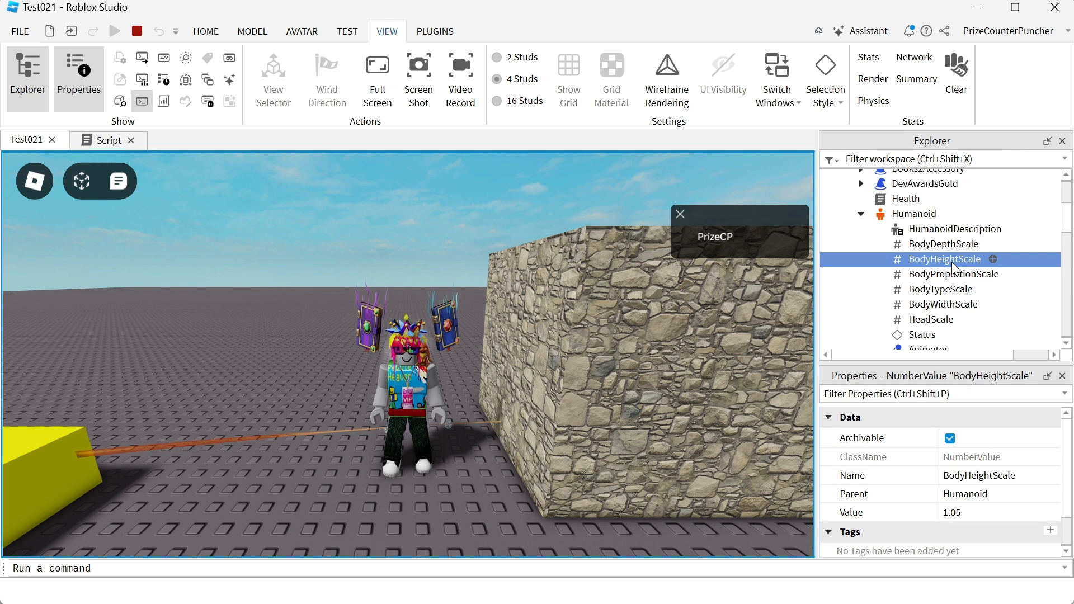
{"action": "left_click", "coordinate": [945, 243]}
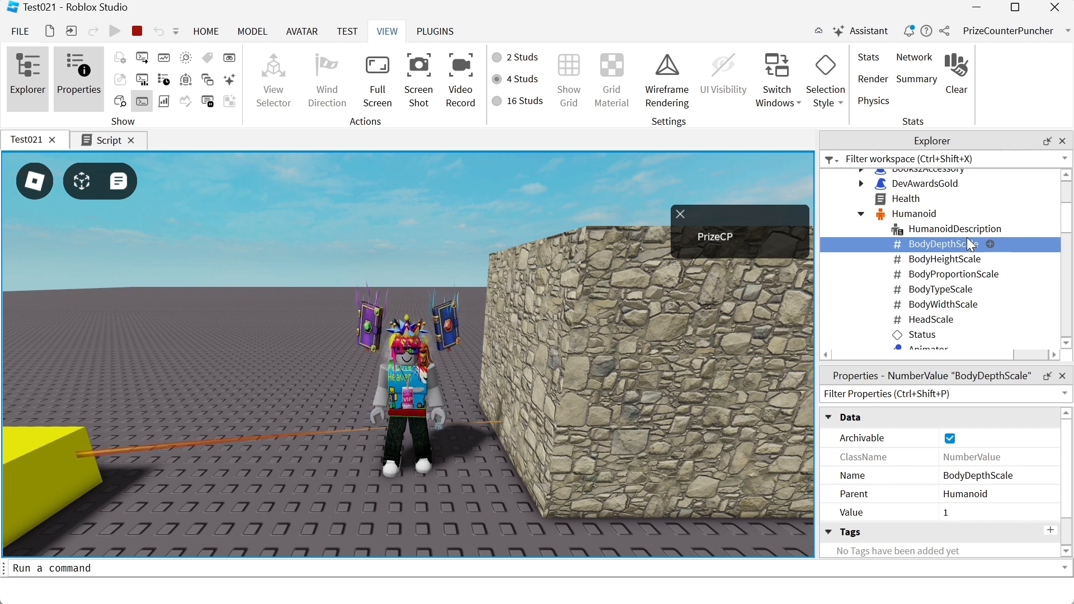
{"action": "left_click", "coordinate": [939, 304]}
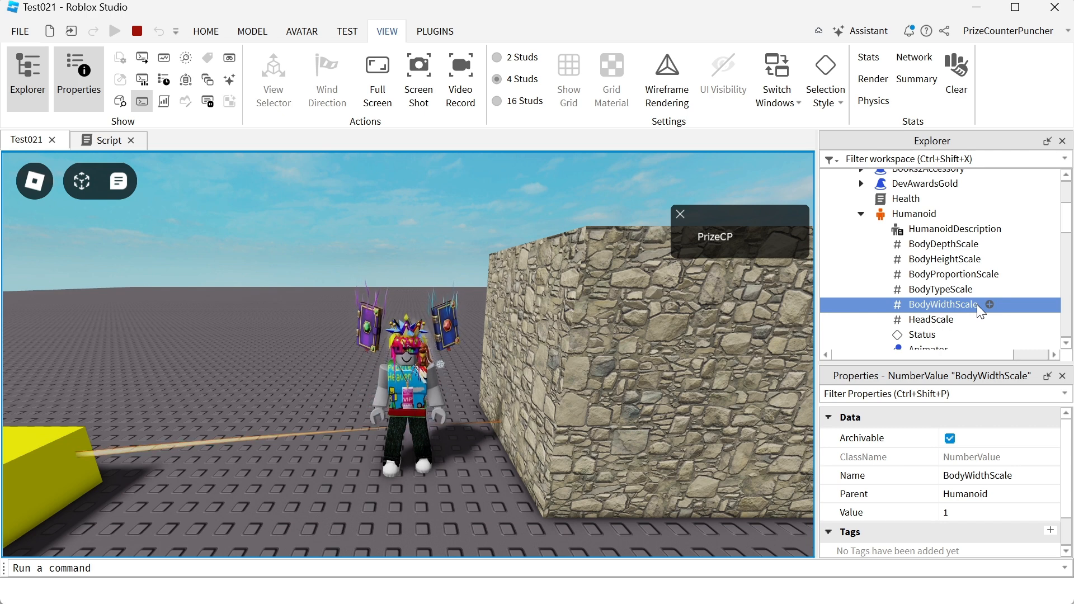
Step: Browse the Humanoid's own properties down through Health, HipHeight, WalkSpeed and Jump Settings
{"action": "left_click", "coordinate": [912, 214]}
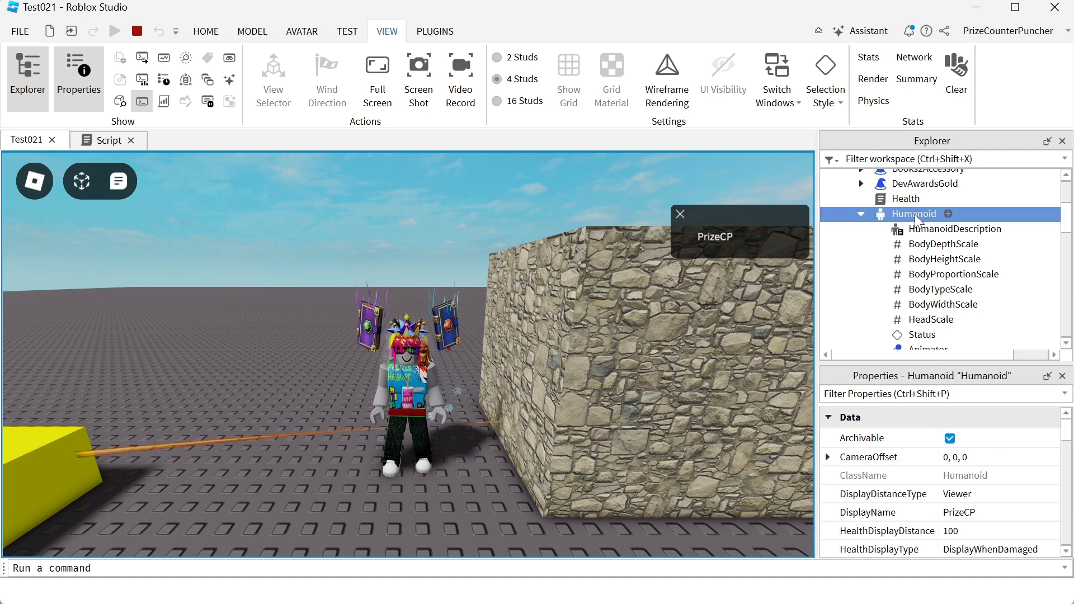
{"action": "mouse_move", "coordinate": [868, 457]}
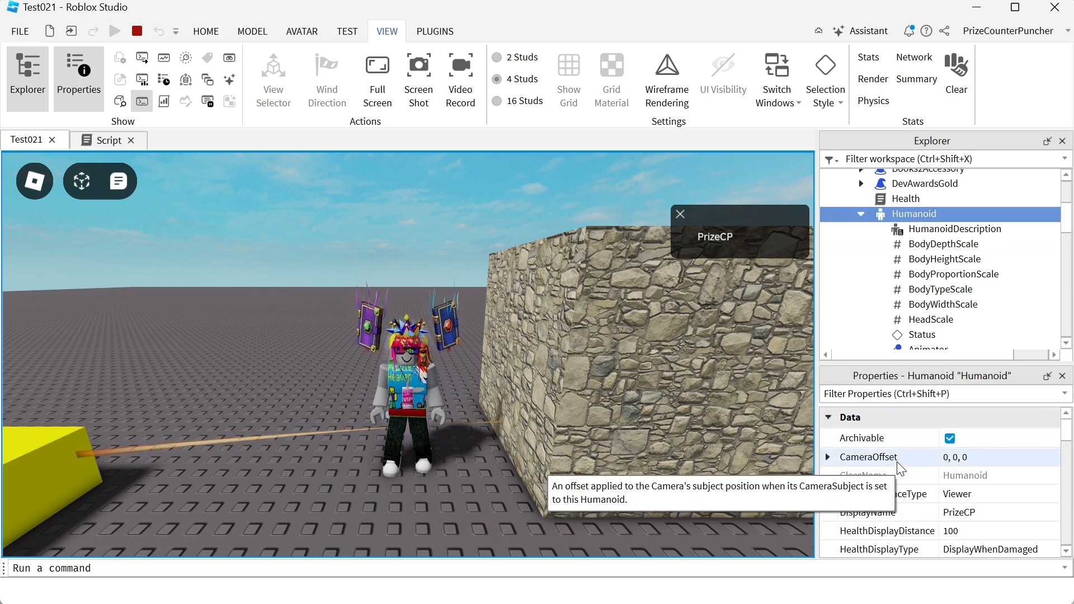
{"action": "scroll", "scroll_direction": "down", "scroll_amount": 3}
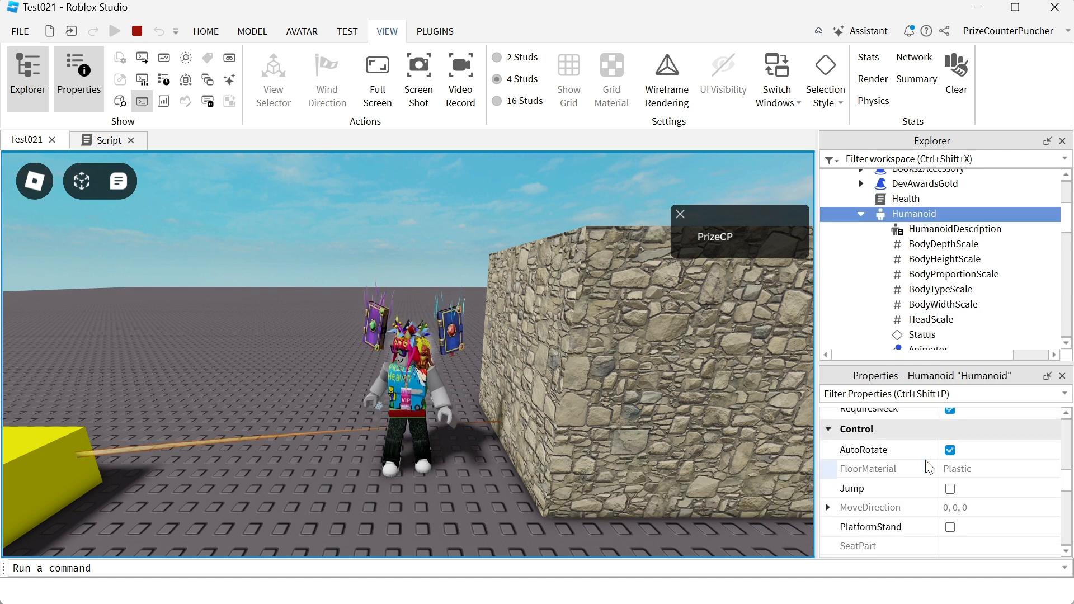
{"action": "scroll", "scroll_direction": "down", "scroll_amount": 3}
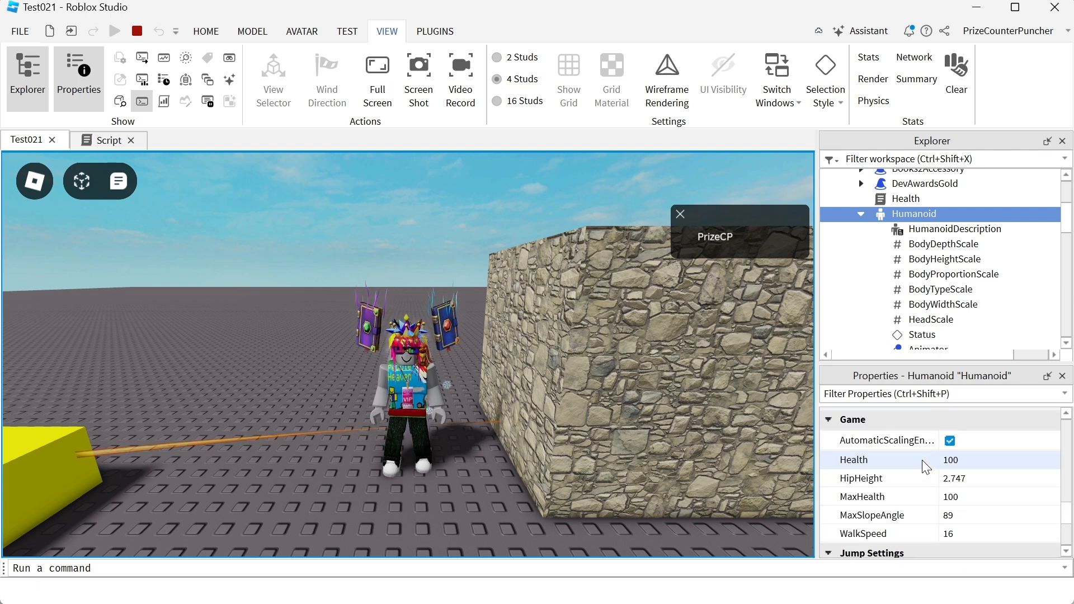
{"action": "scroll", "scroll_direction": "down", "scroll_amount": 3}
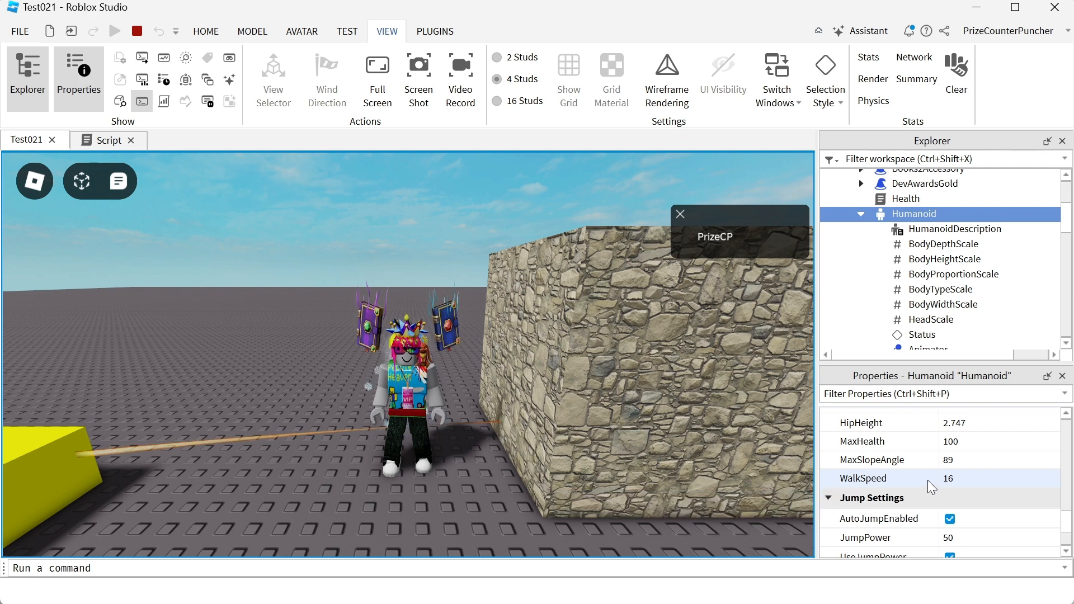
{"action": "mouse_move", "coordinate": [908, 481]}
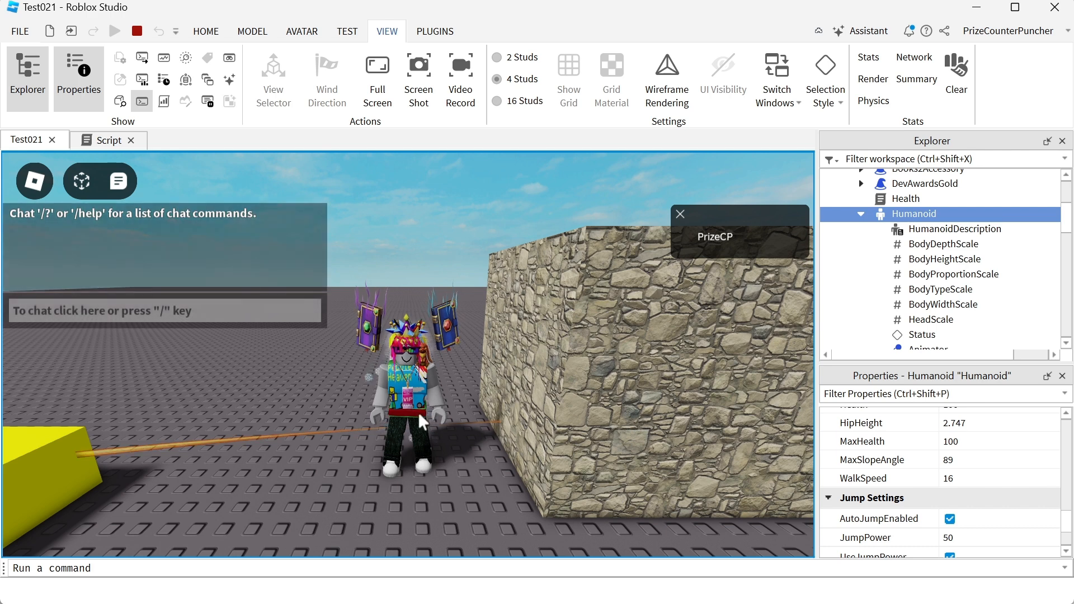
{"action": "mouse_move", "coordinate": [139, 31]}
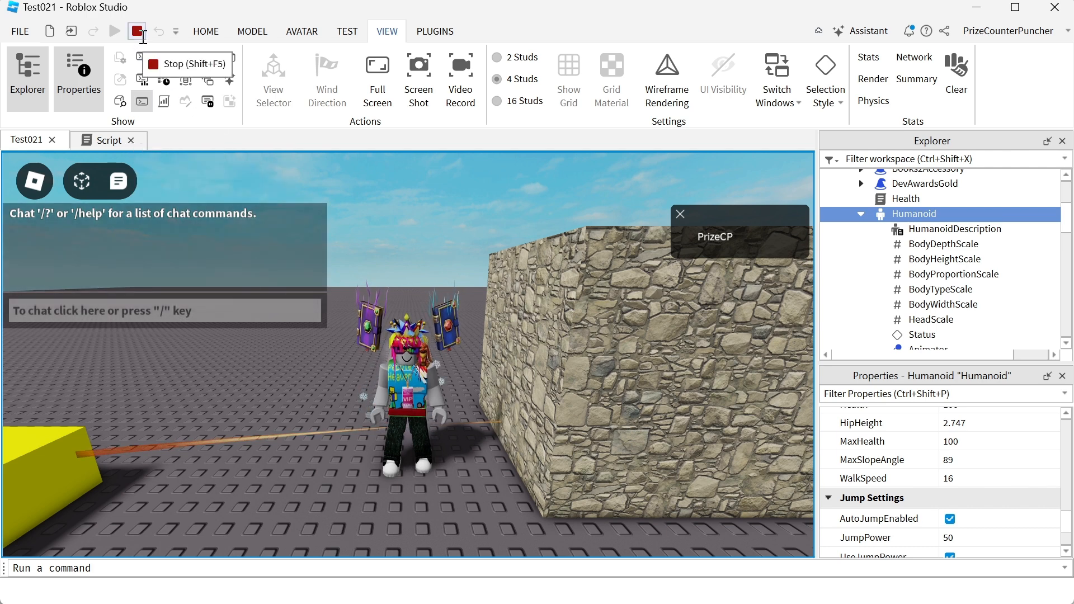
Step: Stop the playtest and highlight BodyWidthScale in the server script that sets it to 5
{"action": "left_click", "coordinate": [138, 32]}
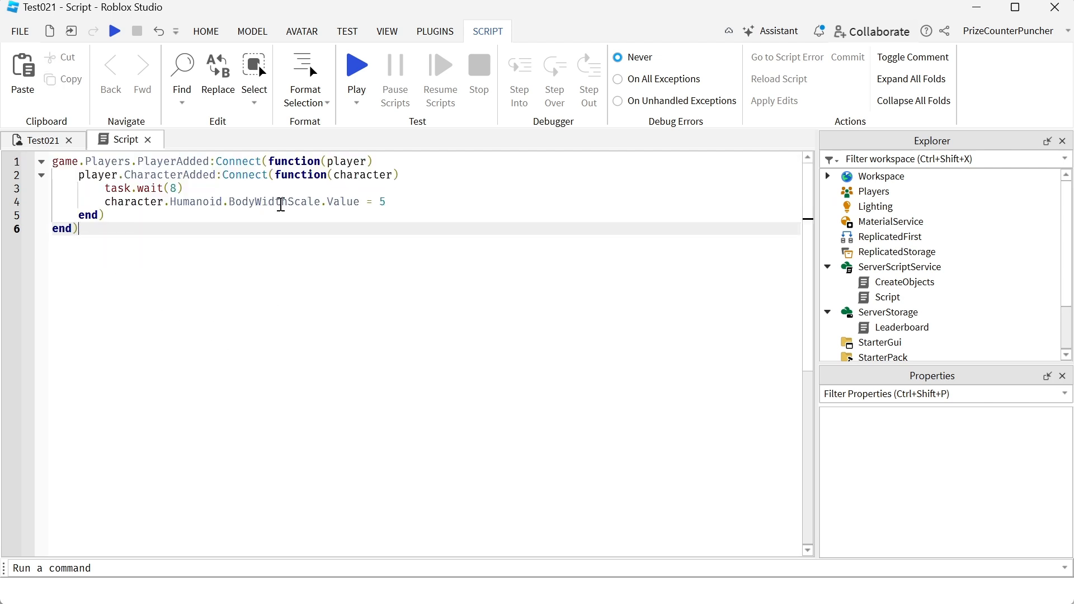
{"action": "double_click", "coordinate": [273, 202]}
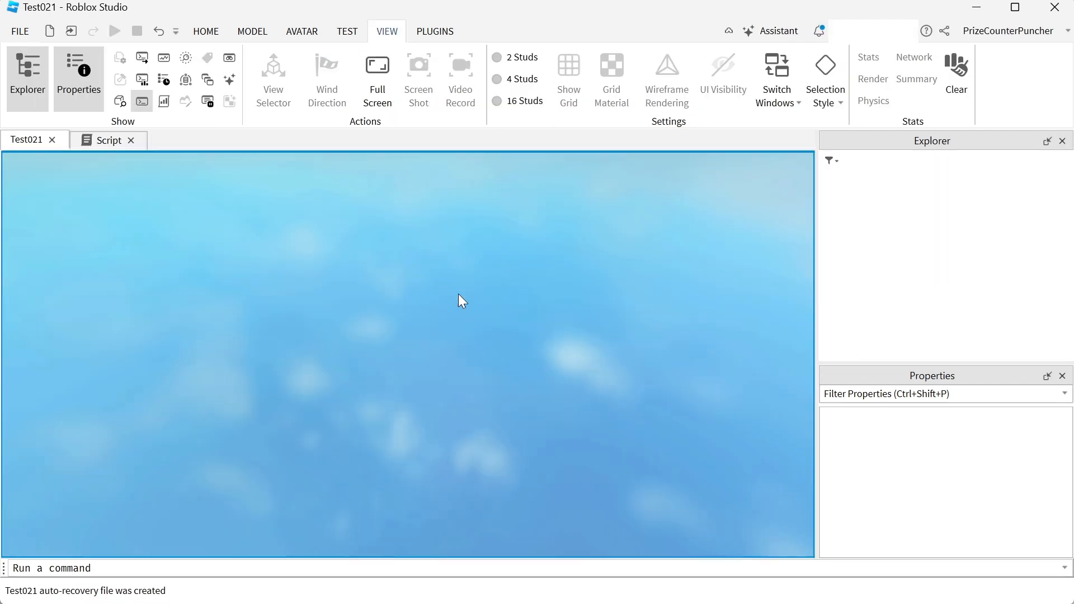
Step: Focus the game view as the fresh playtest loads with the character spawned
{"action": "left_click", "coordinate": [114, 32]}
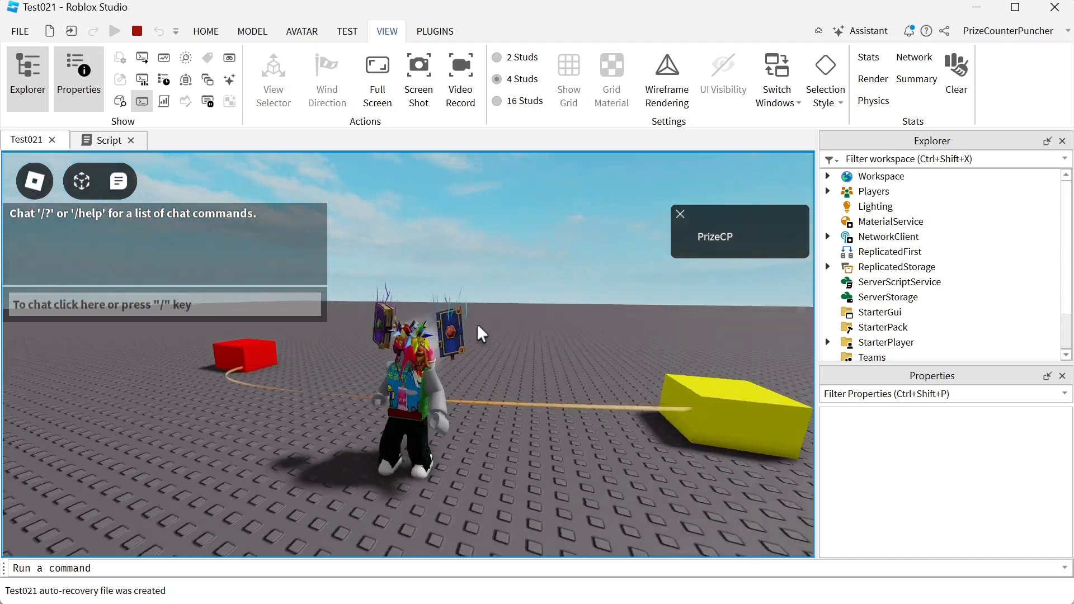